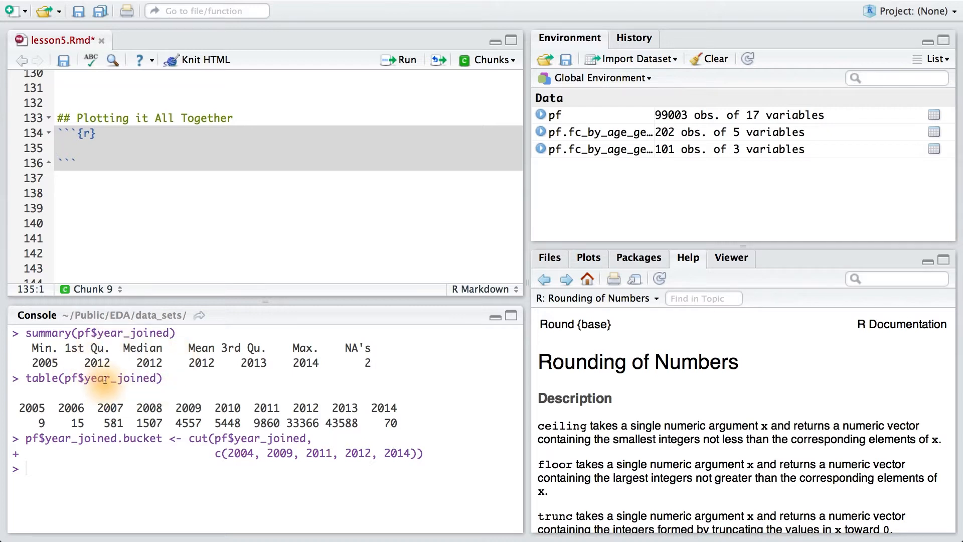
pyautogui.moveTo(156, 454)
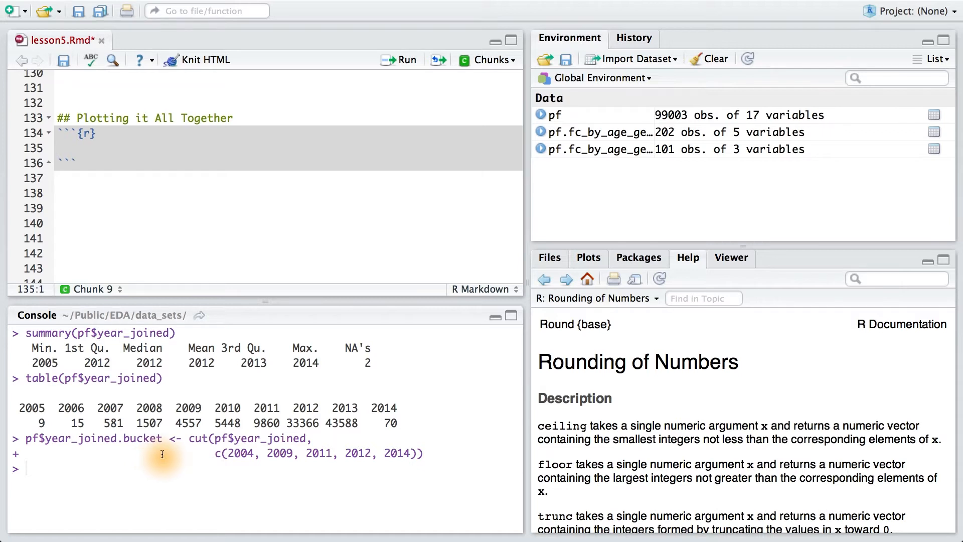
pyautogui.moveTo(165, 455)
pyautogui.write("table(pf$year_joined.bucket, useNA = 'ifany')")
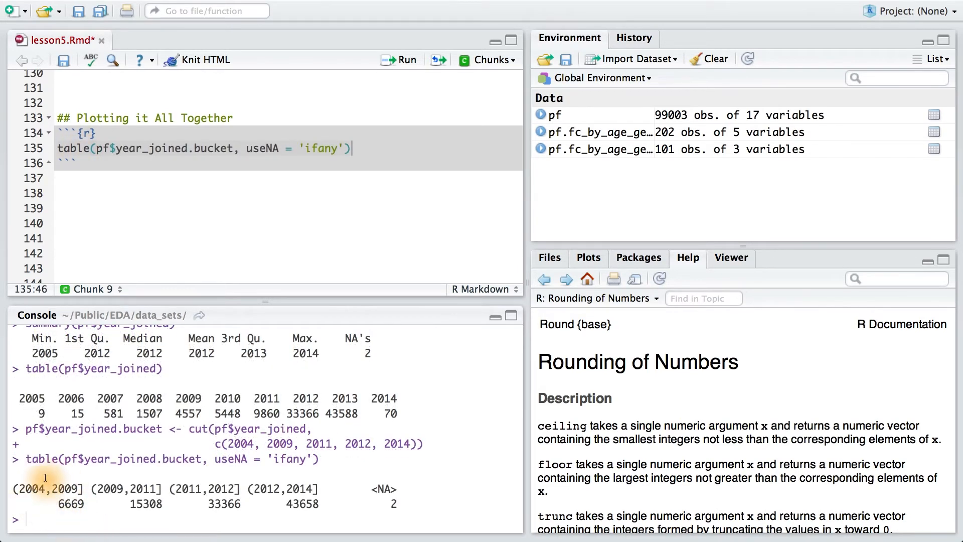
pyautogui.moveTo(280, 503)
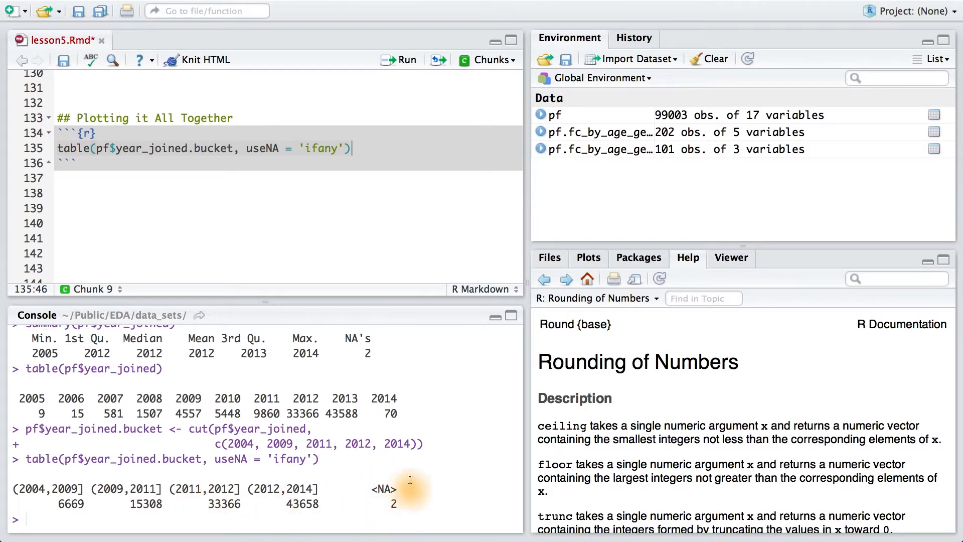
pyautogui.moveTo(365, 488)
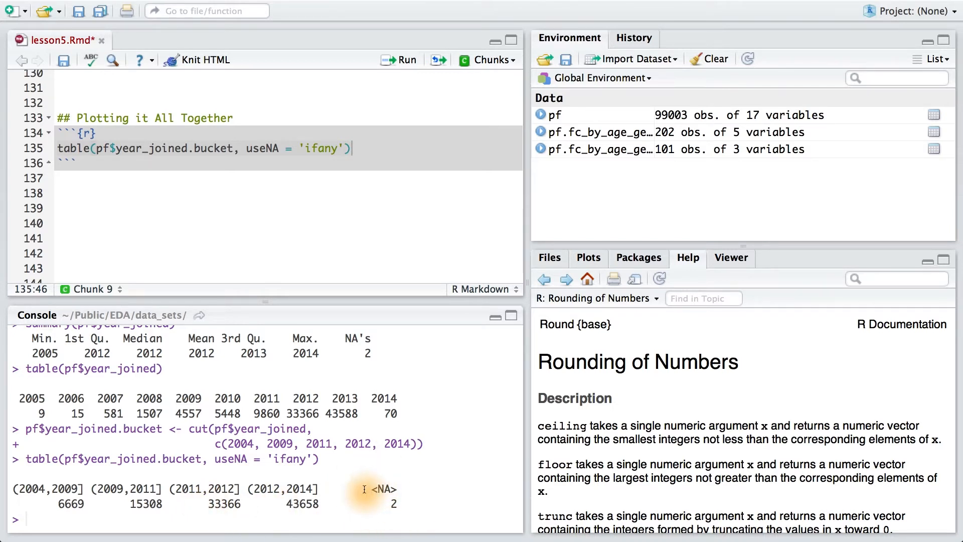
pyautogui.moveTo(366, 480)
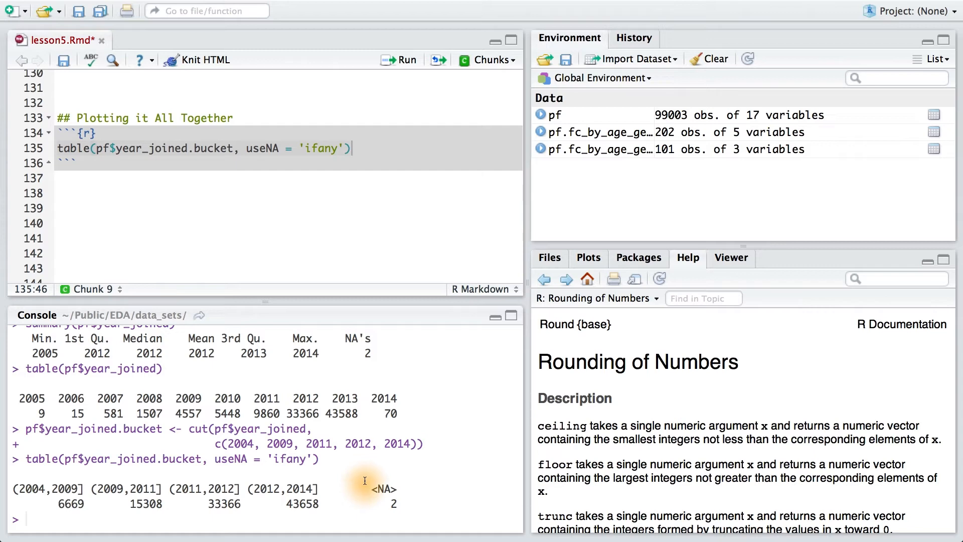
# Add table(pf$year_joined.bucket, useNA = 'ifany') to the chunk and run it
pyautogui.click(587, 257)
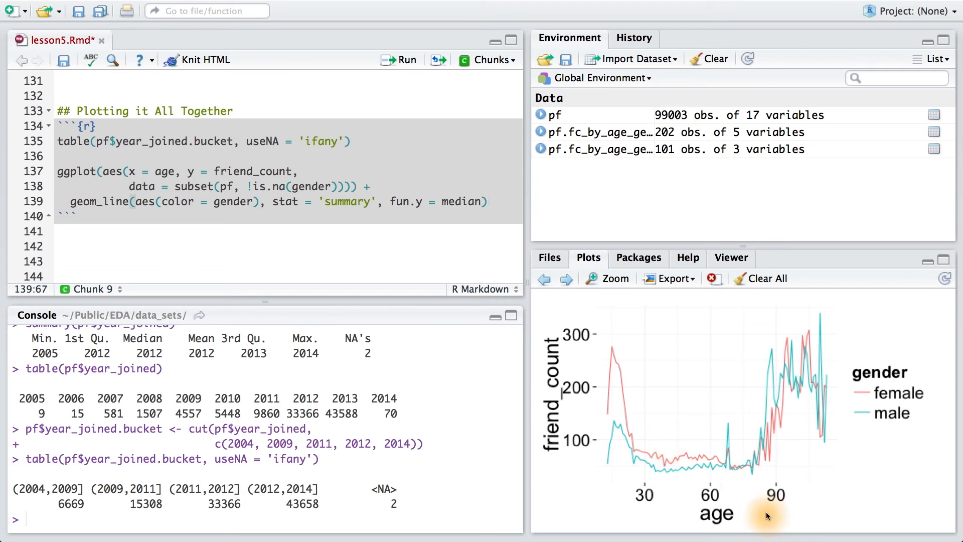
pyautogui.moveTo(809, 452)
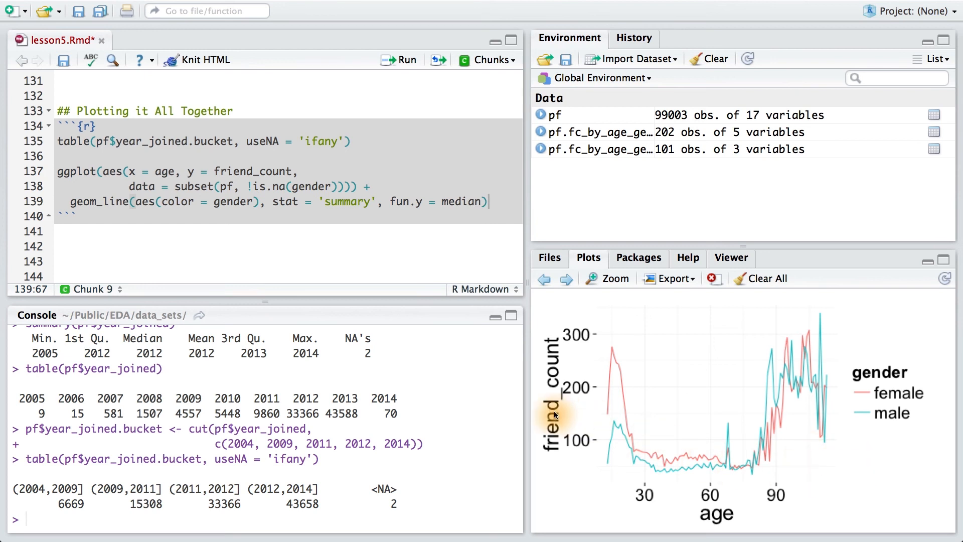
pyautogui.moveTo(825, 532)
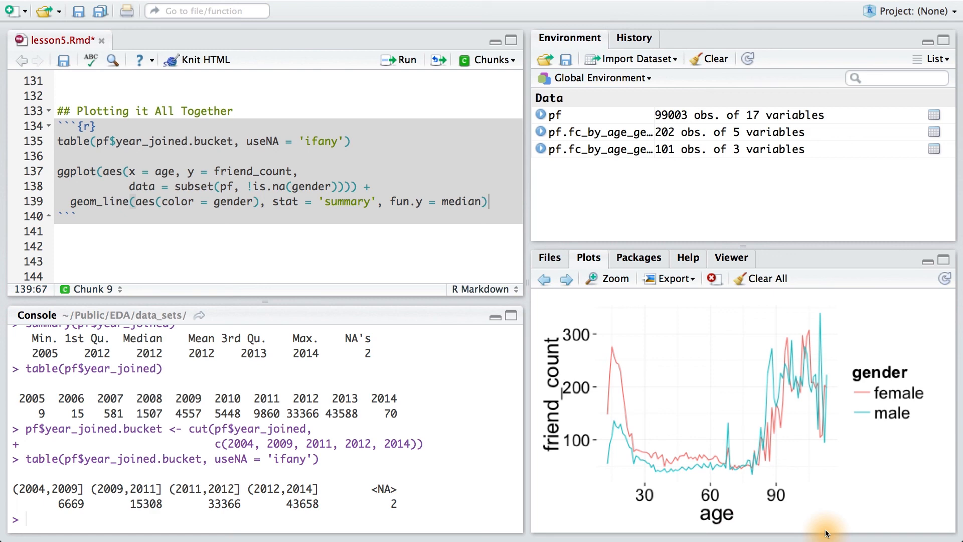
pyautogui.moveTo(903, 413)
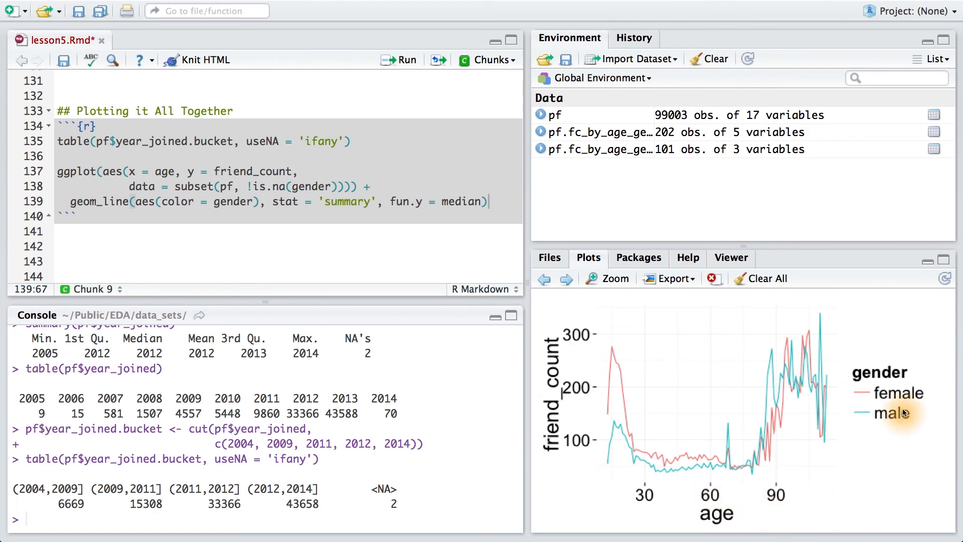